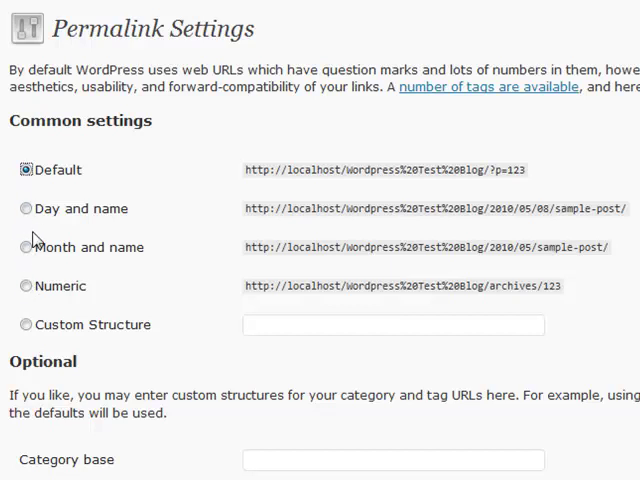
Step: Choose the Day and name permalink pattern, then switch to Custom Structure prefilled with it
{"action": "left_click", "coordinate": [24, 208]}
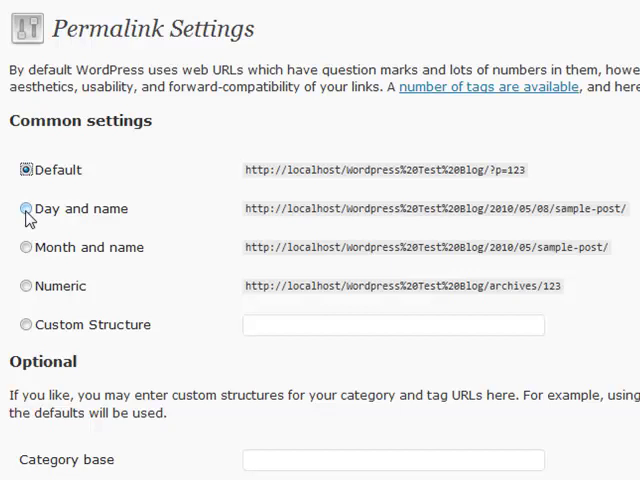
{"action": "left_click", "coordinate": [24, 170]}
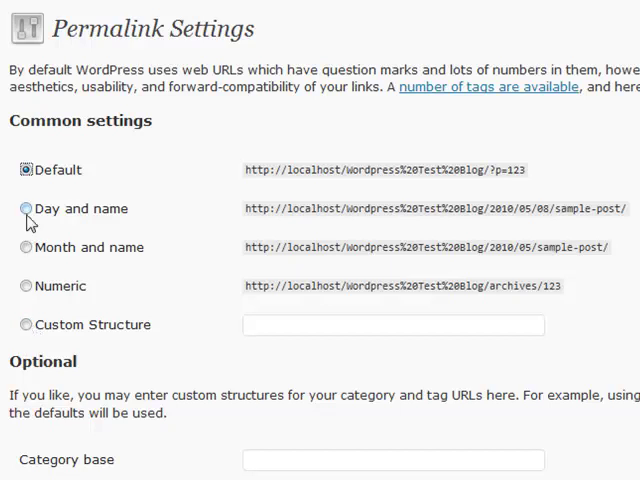
{"action": "left_click", "coordinate": [24, 208]}
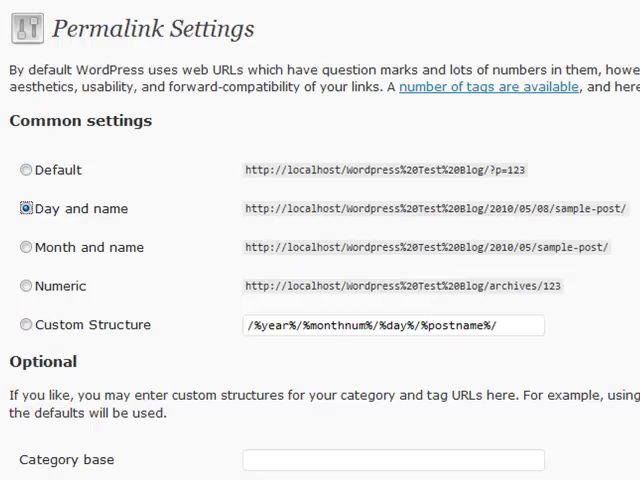
{"action": "mouse_move", "coordinate": [24, 332]}
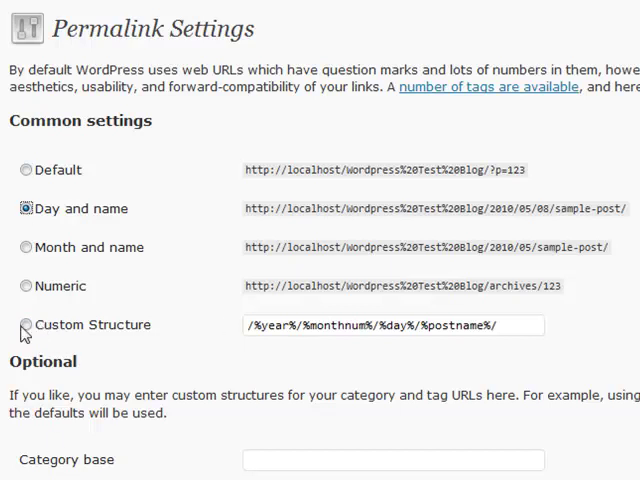
{"action": "left_click", "coordinate": [22, 324]}
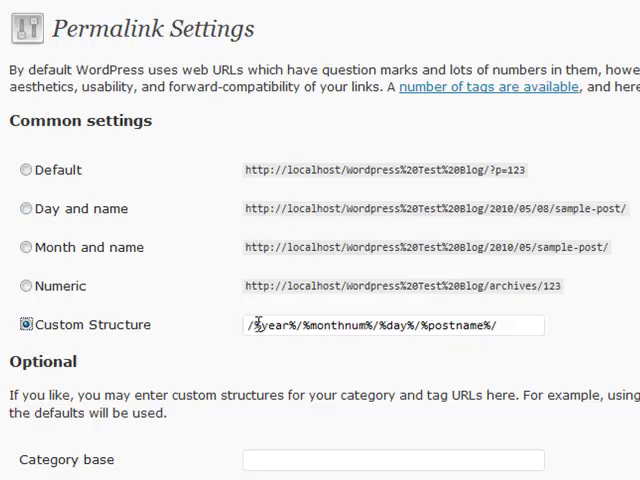
{"action": "mouse_move", "coordinate": [456, 96]}
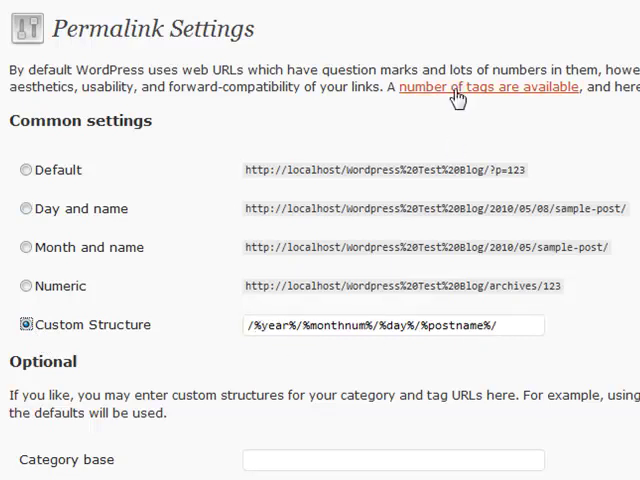
{"action": "left_click", "coordinate": [488, 86]}
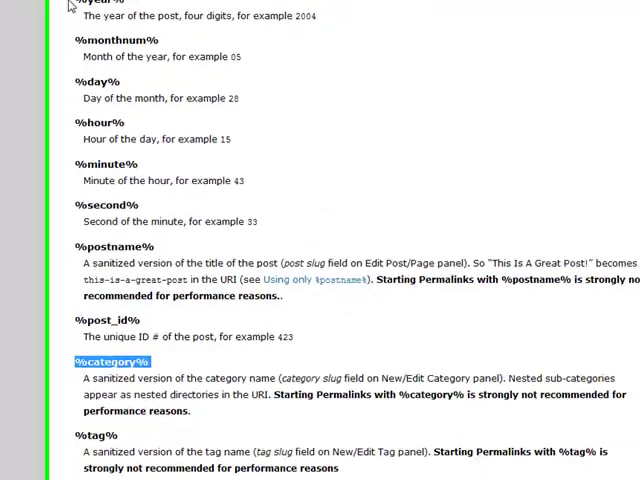
{"action": "scroll", "scroll_direction": "down", "scroll_amount": 3}
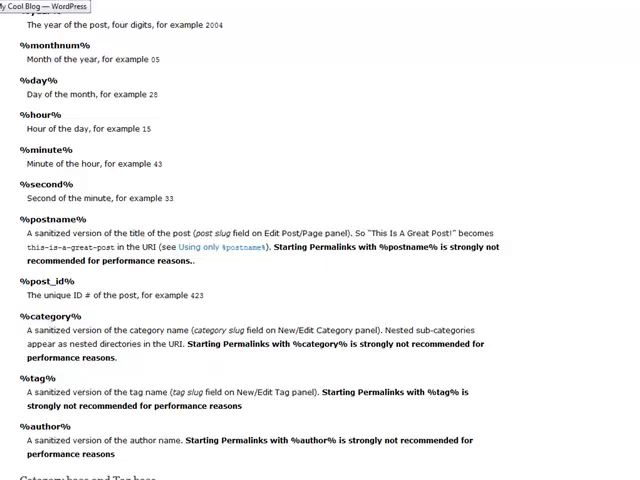
{"action": "scroll", "scroll_direction": "up", "scroll_amount": 3}
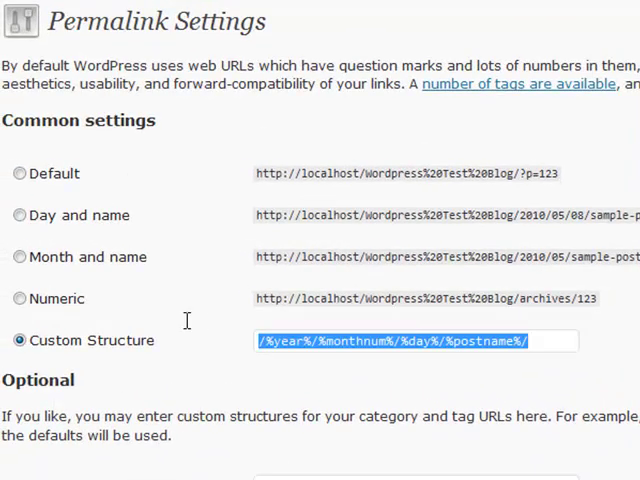
Step: Enter %category%/%postname%.html as the custom structure, ready to swap .html for a slash
{"action": "type", "text": "%"}
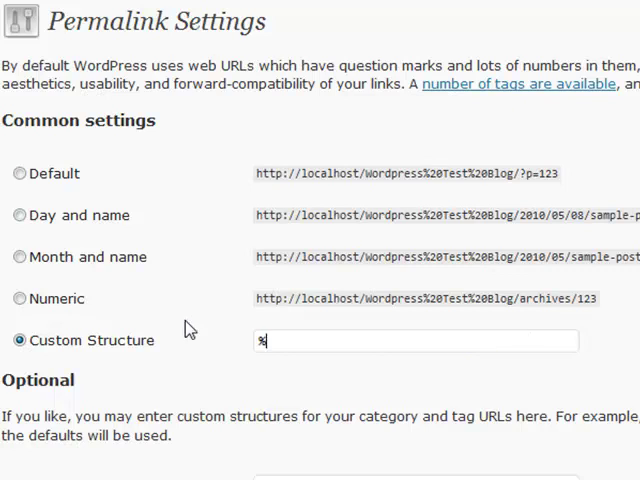
{"action": "type", "text": "category%/%postname%.html"}
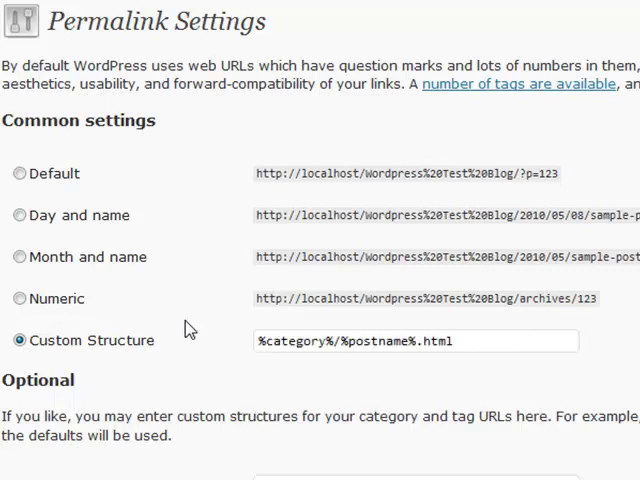
{"action": "left_click", "coordinate": [338, 340]}
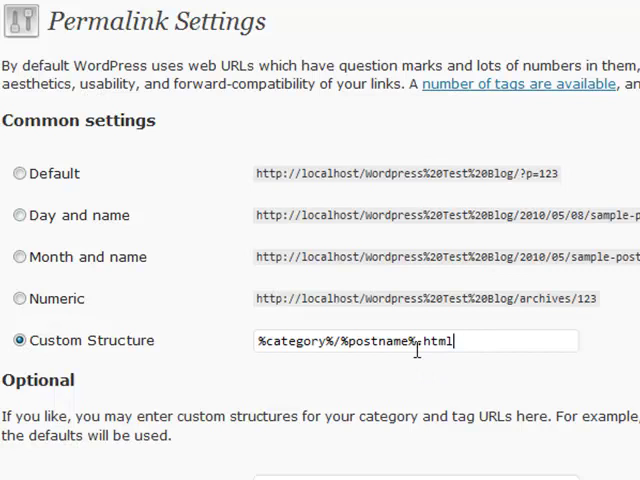
{"action": "mouse_move", "coordinate": [464, 340]}
{"action": "type", "text": "/"}
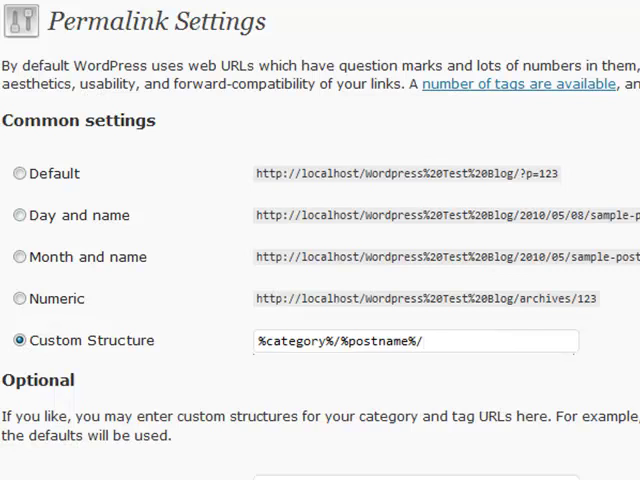
{"action": "mouse_move", "coordinate": [20, 340]}
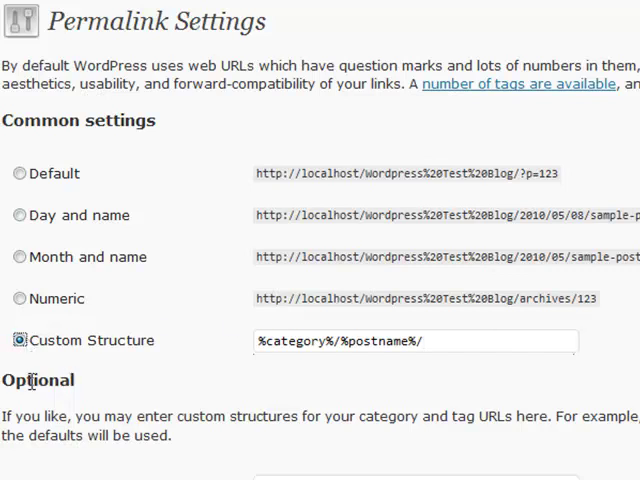
Step: Under Optional, enter categories/ as the Category base and my-tags/ as the Tag base
{"action": "scroll", "scroll_direction": "down", "scroll_amount": 3}
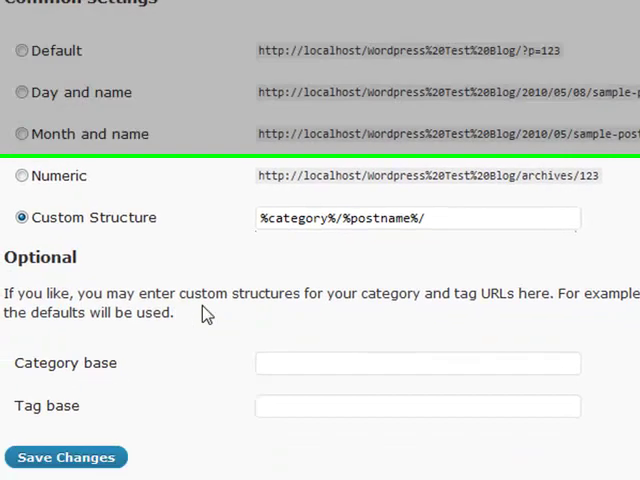
{"action": "scroll", "scroll_direction": "down", "scroll_amount": 3}
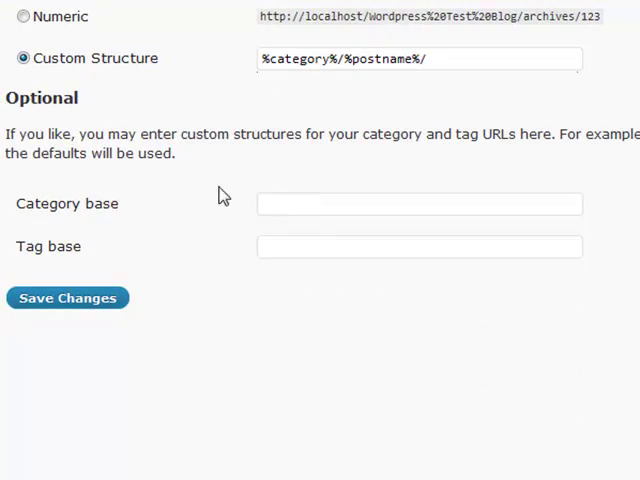
{"action": "mouse_move", "coordinate": [212, 168]}
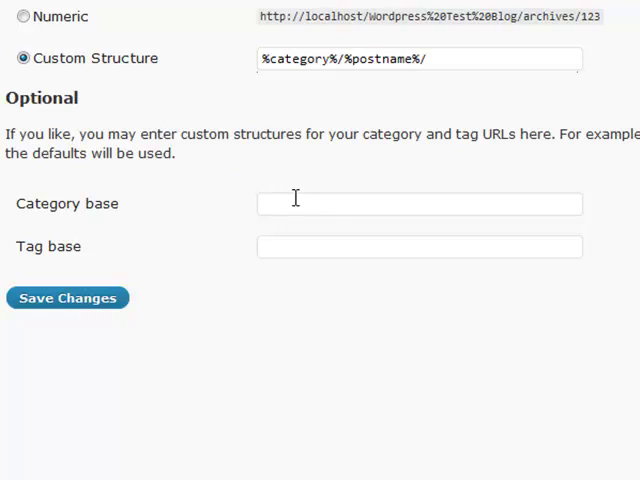
{"action": "left_click", "coordinate": [420, 204]}
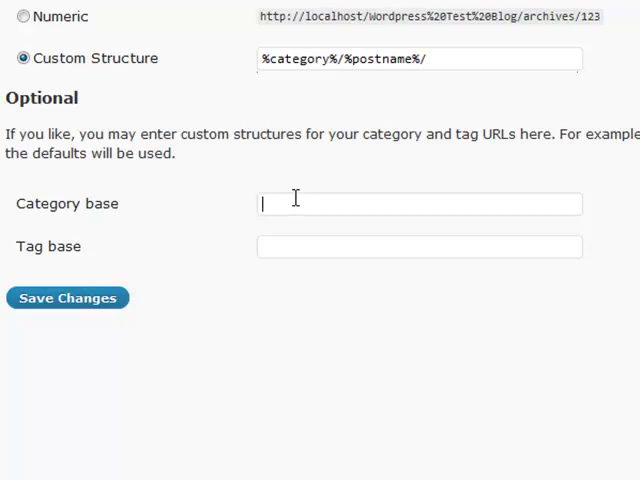
{"action": "type", "text": "categories/"}
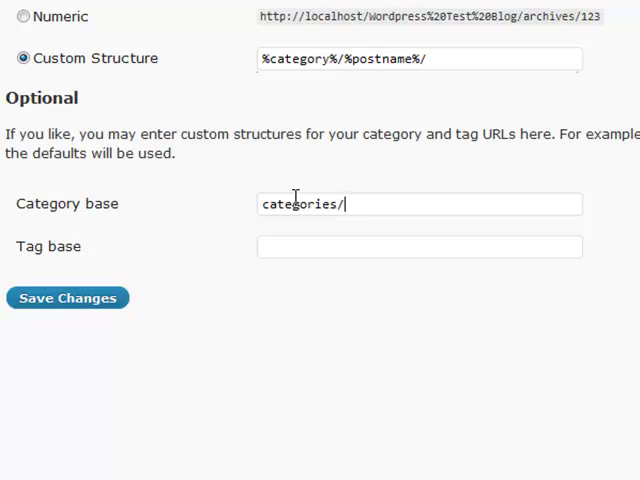
{"action": "type", "text": "my-tags"}
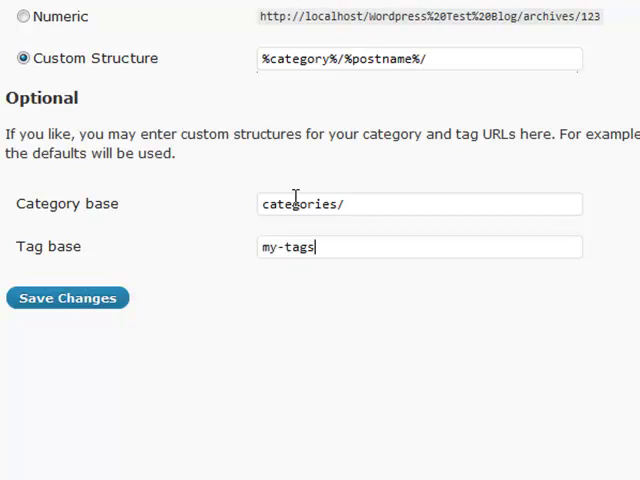
{"action": "type", "text": "/"}
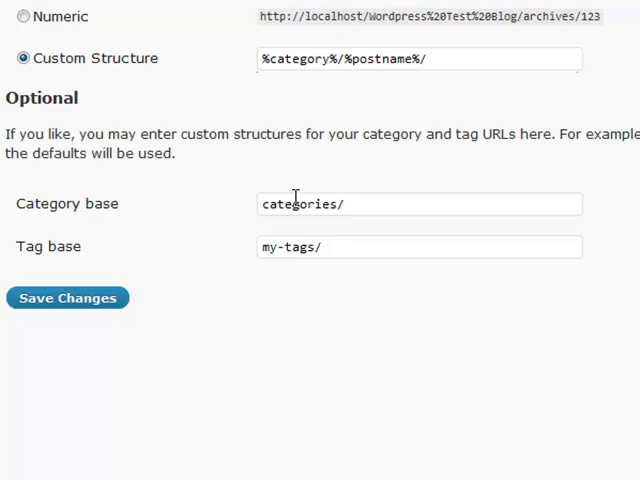
{"action": "left_click", "coordinate": [418, 246]}
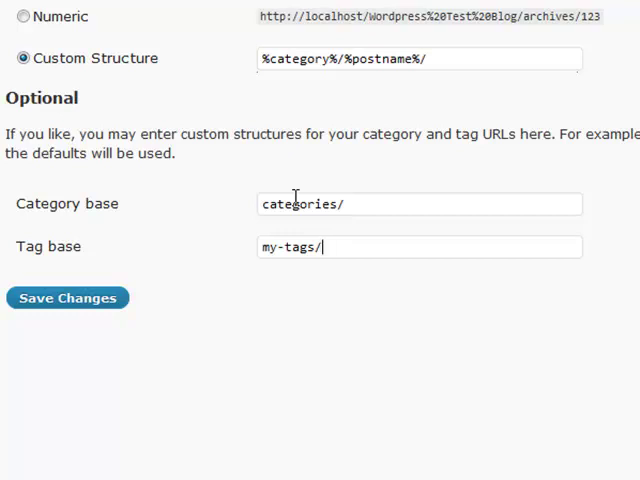